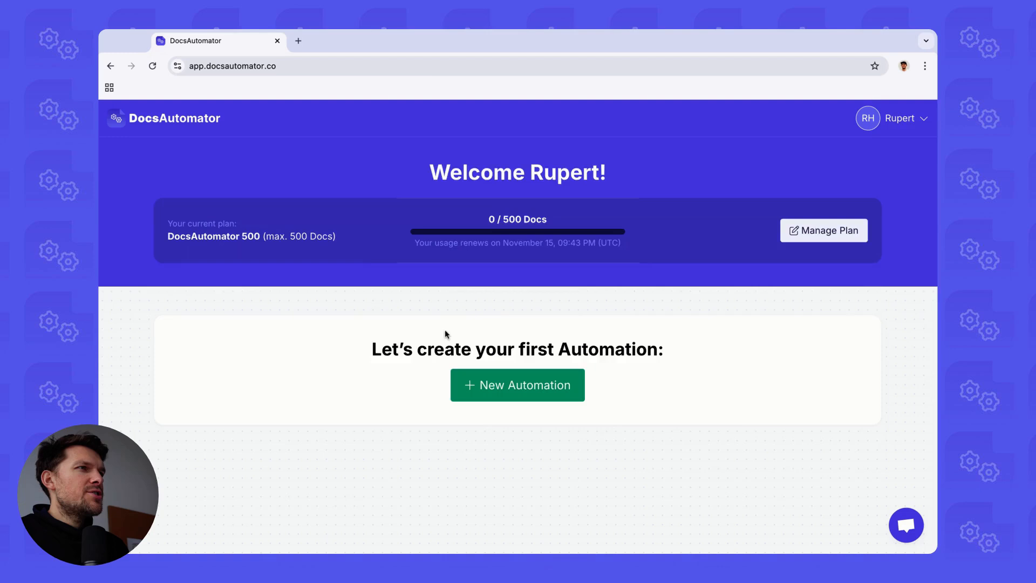
Create a new automation with Google Sheets as the data source and continue
click(516, 384)
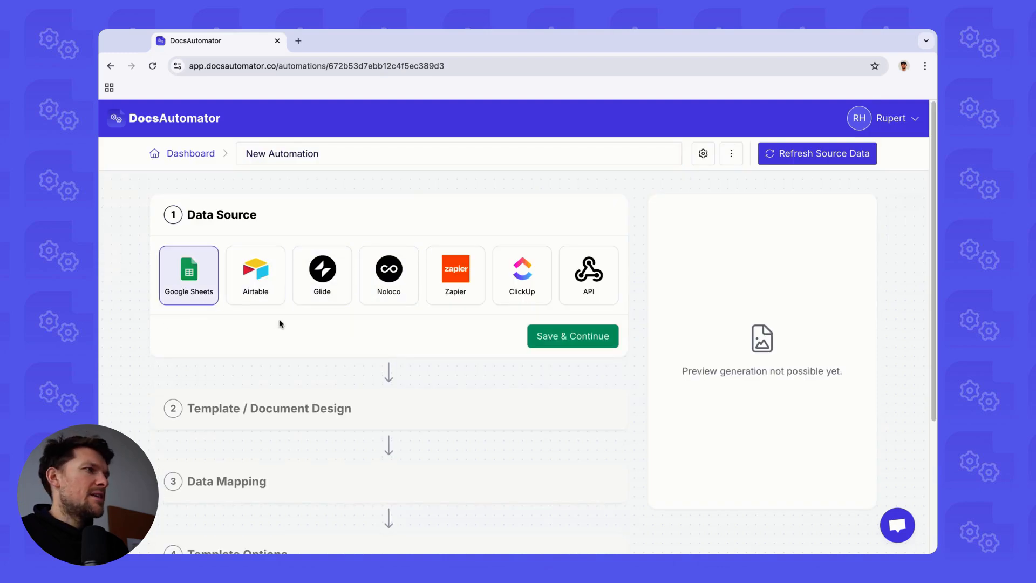
click(571, 335)
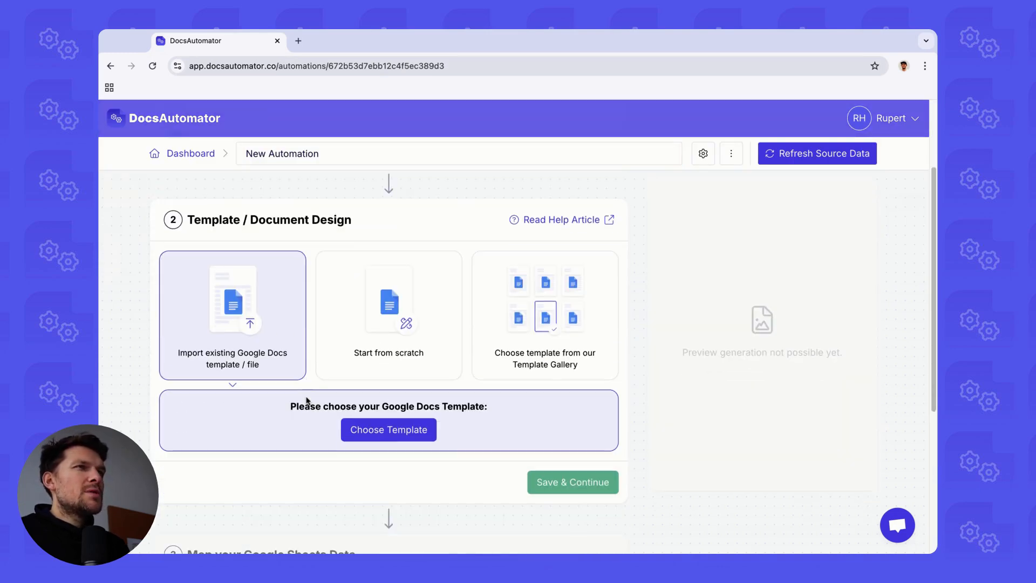
Search '2024' in the file picker and select DocsAutomator Invoice Template 2024
click(389, 430)
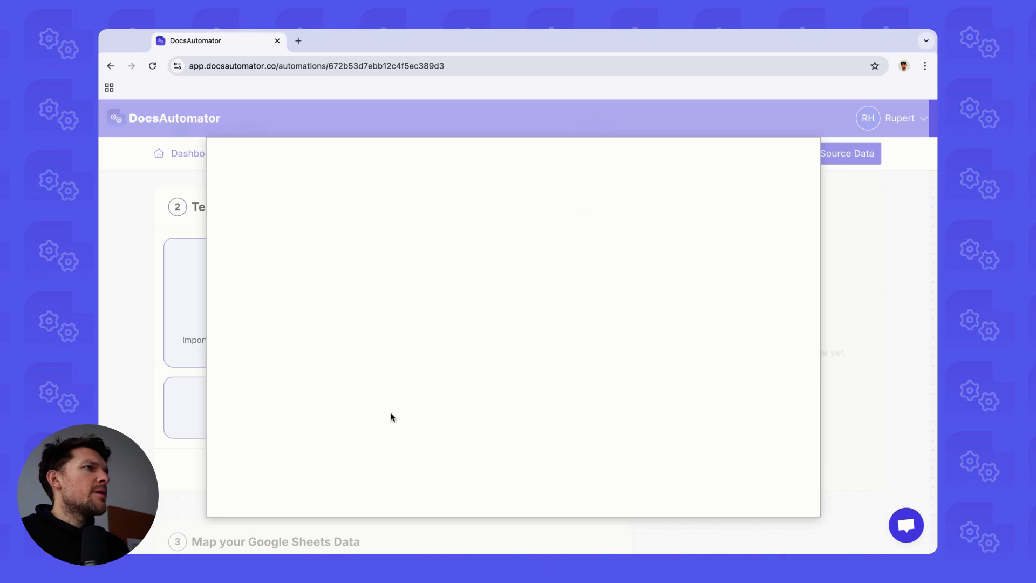
text(2024)
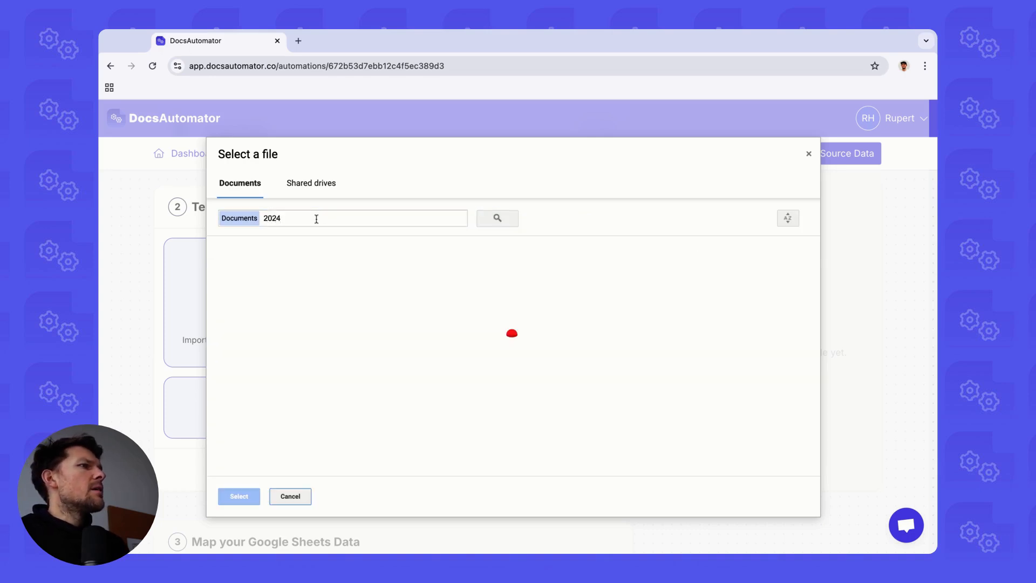
click(237, 496)
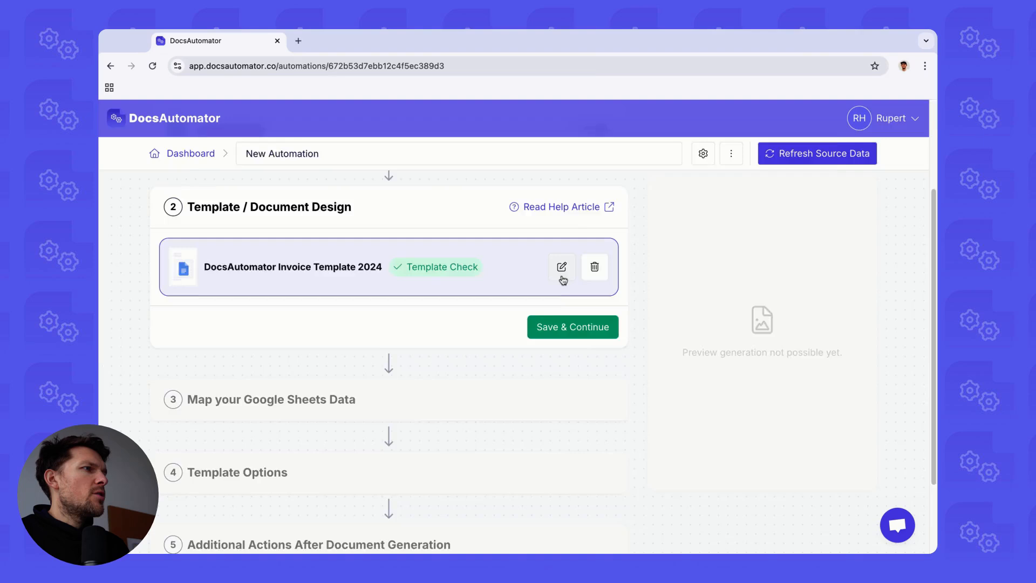
click(561, 266)
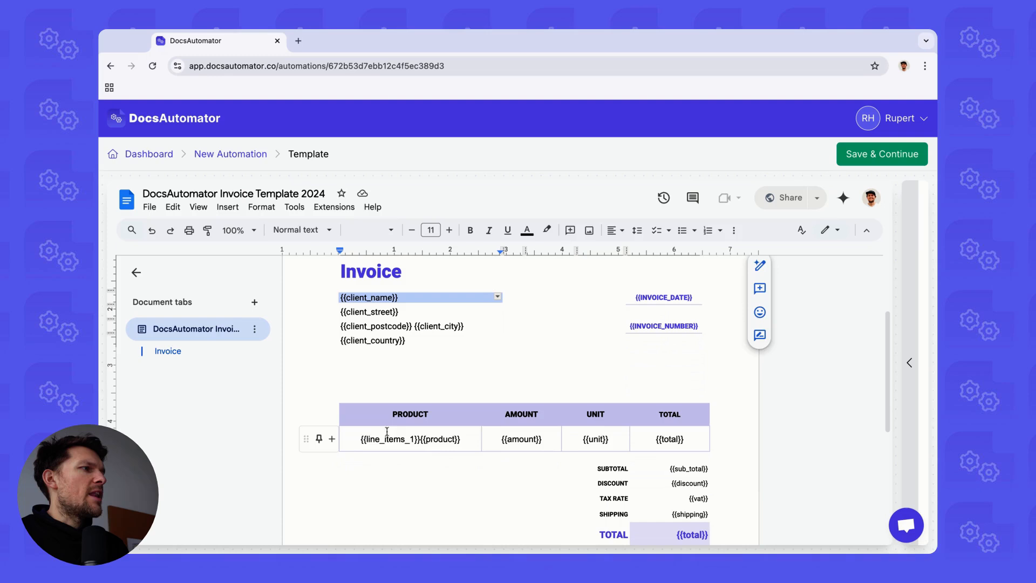
scroll(down, 3)
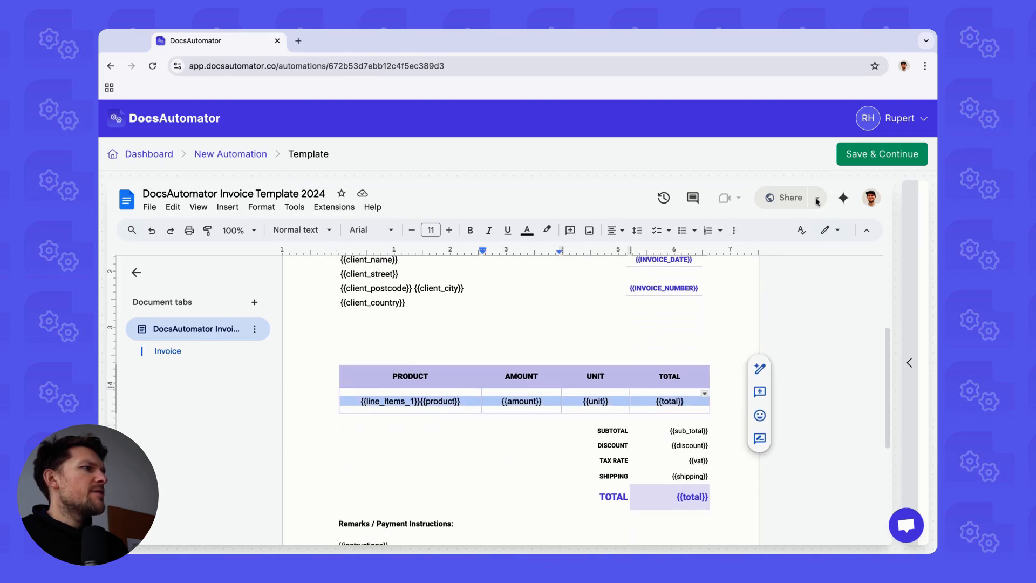
click(881, 155)
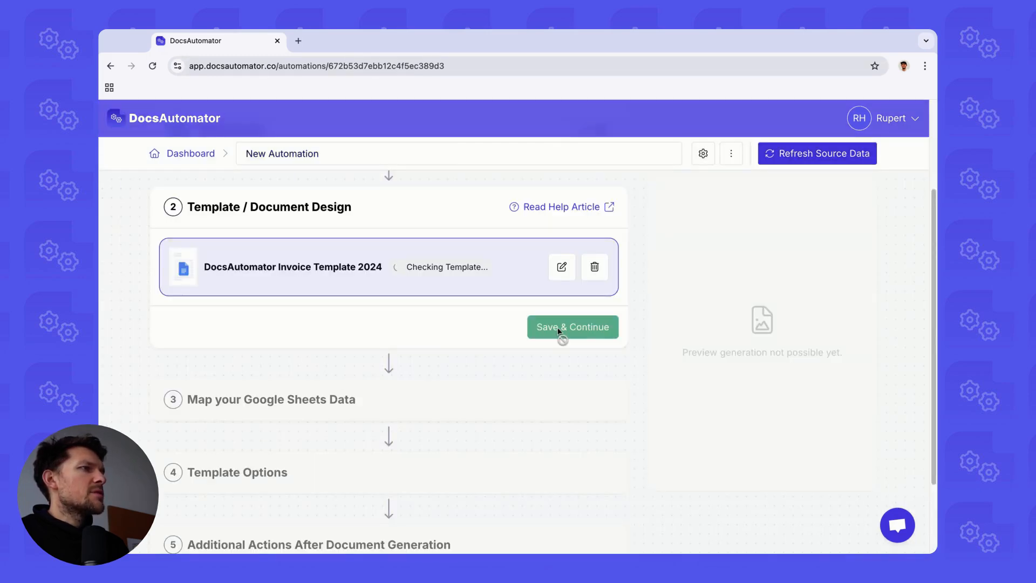
Continue from the template step and attach the Accounting 2024 spreadsheet found via 'accounting'
click(572, 326)
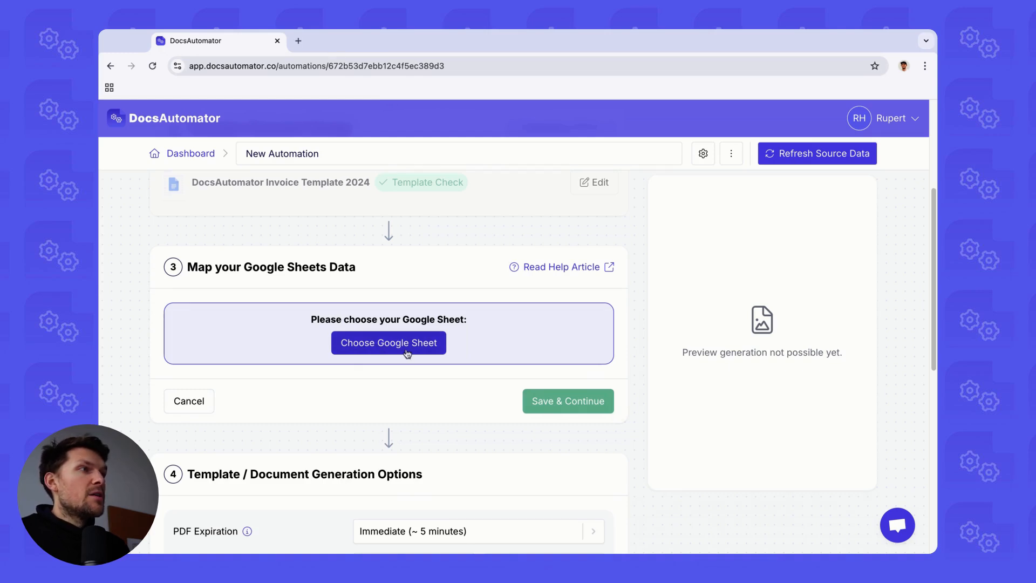
click(389, 342)
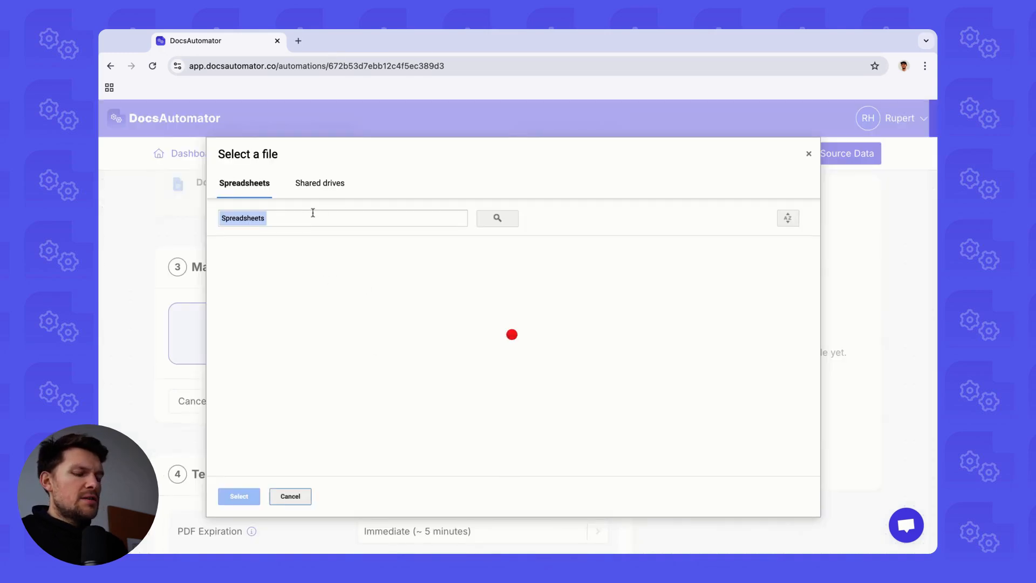
text(accounting)
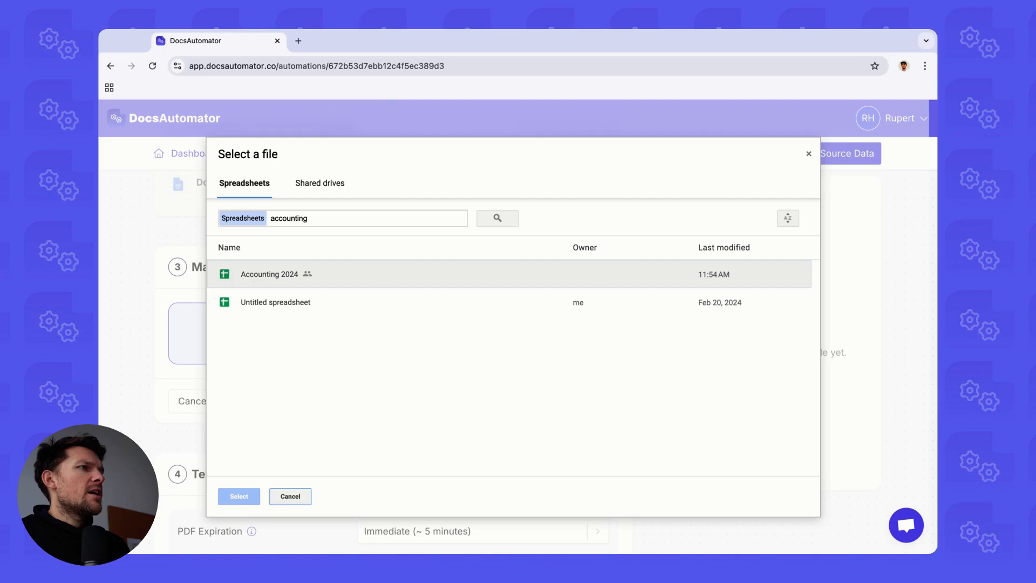
click(239, 497)
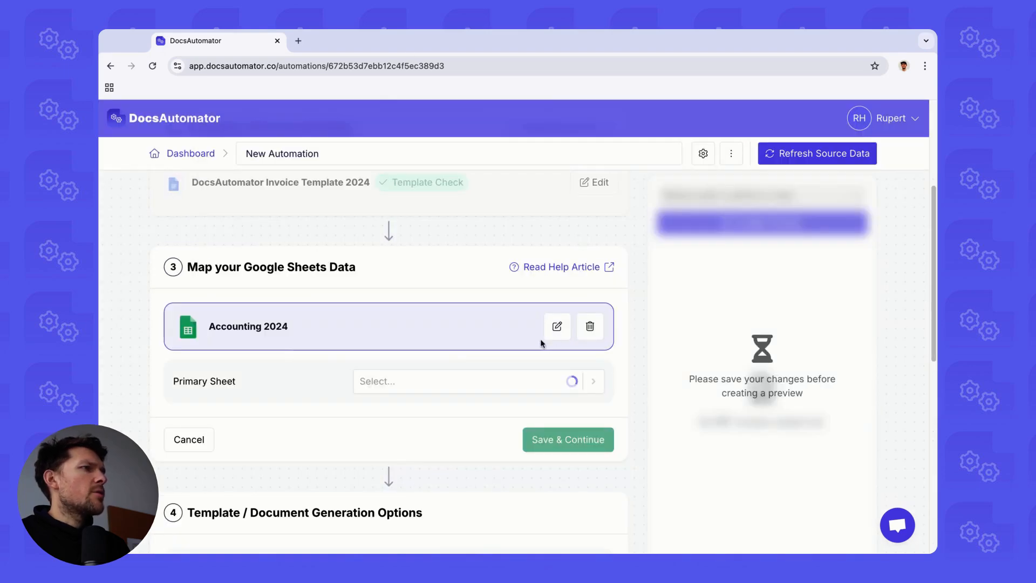
Inspect Accounting 2024's Invoices and Line Items sheets, then go back to the automation
click(557, 326)
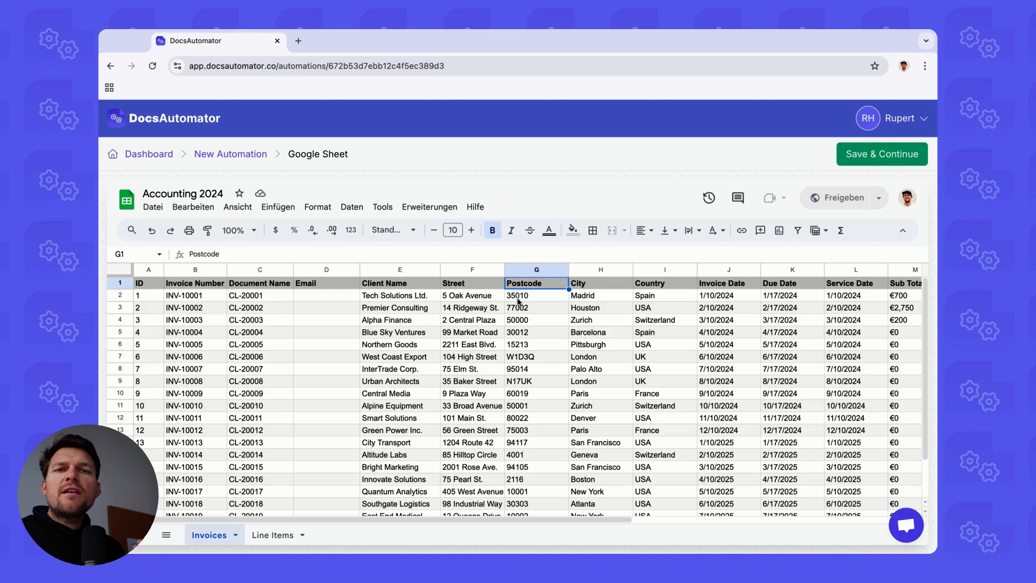
click(325, 369)
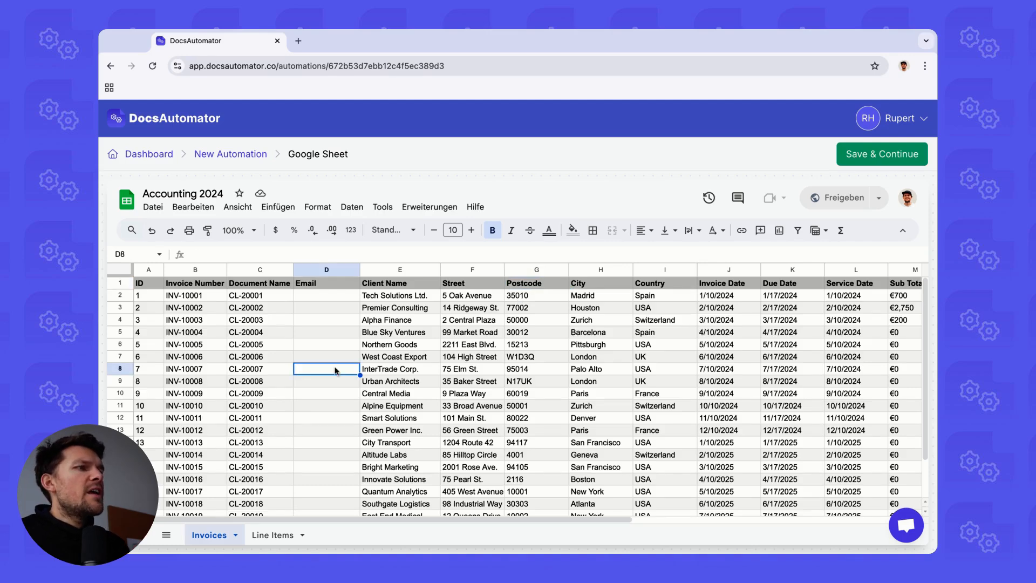
click(271, 534)
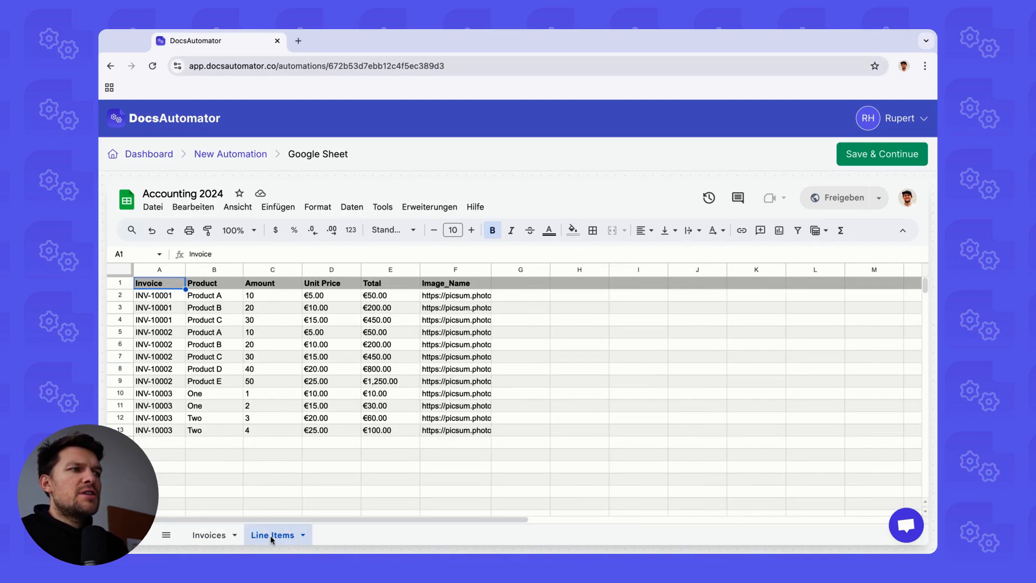
click(208, 534)
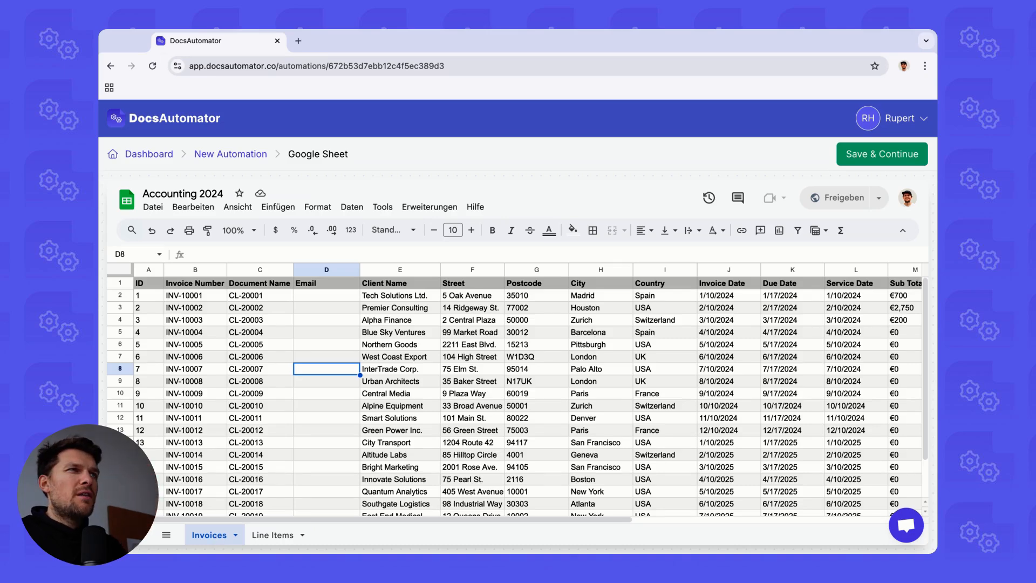
click(271, 534)
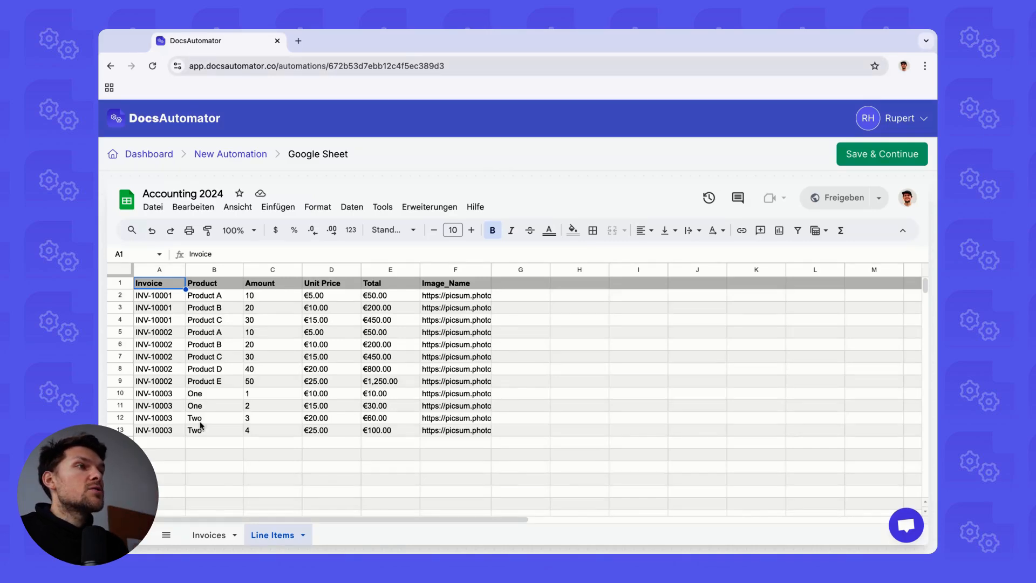
click(208, 534)
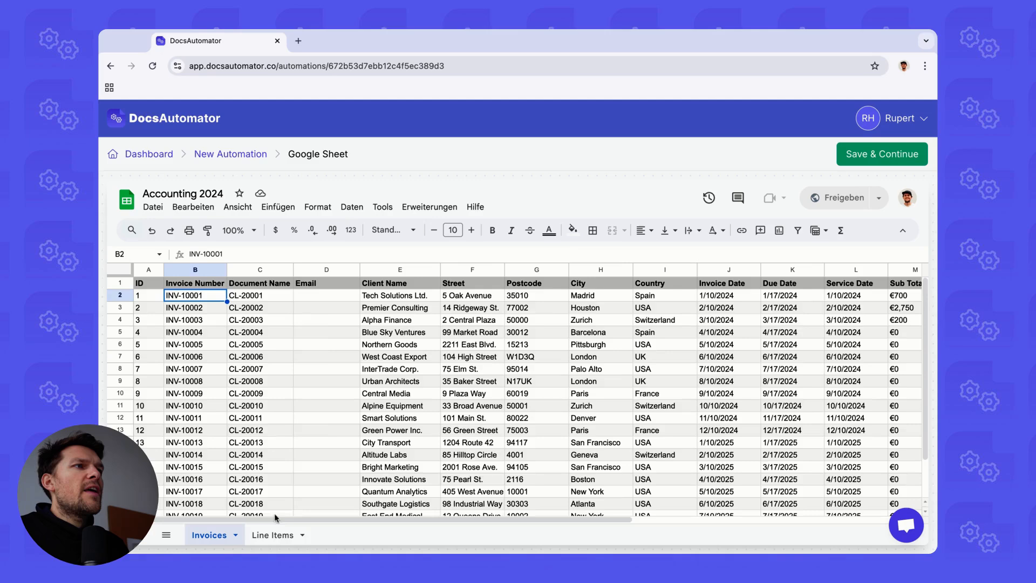
click(271, 534)
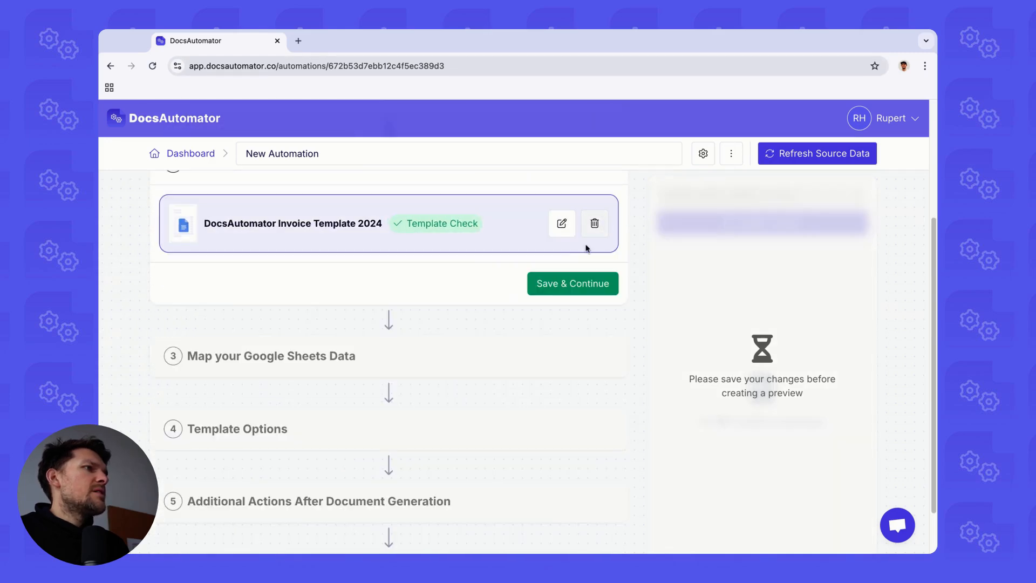
Re-run the template check and reopen the Map your Google Sheets Data step
click(561, 223)
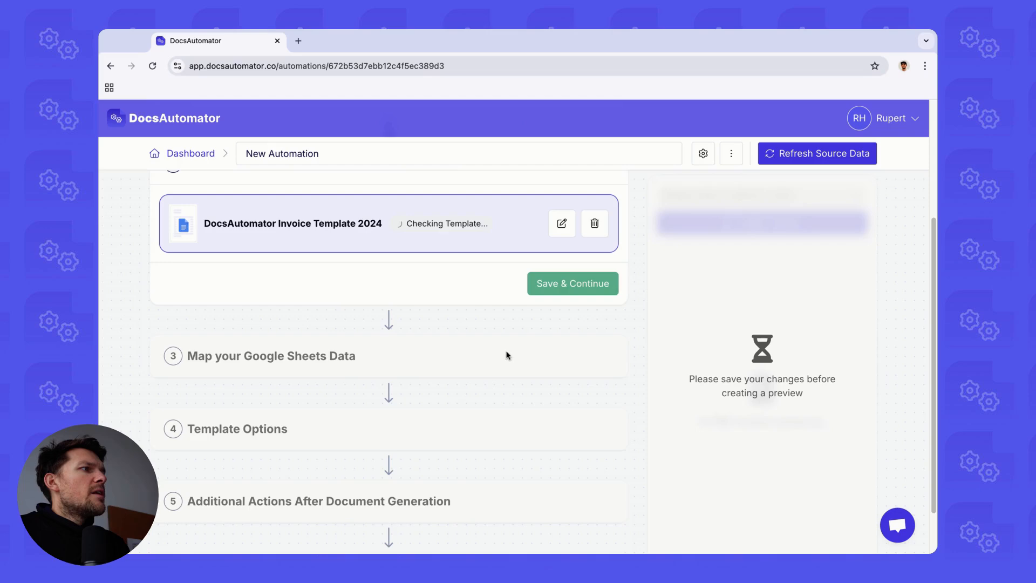
click(572, 282)
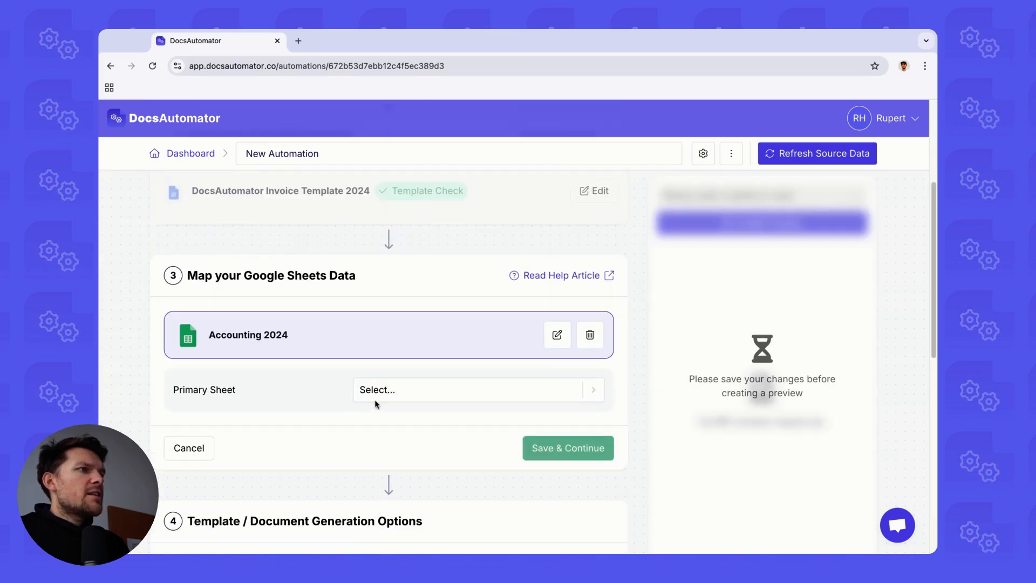
Set Invoices as primary sheet with Invoice Number as primary column and Document Name as name column
click(470, 389)
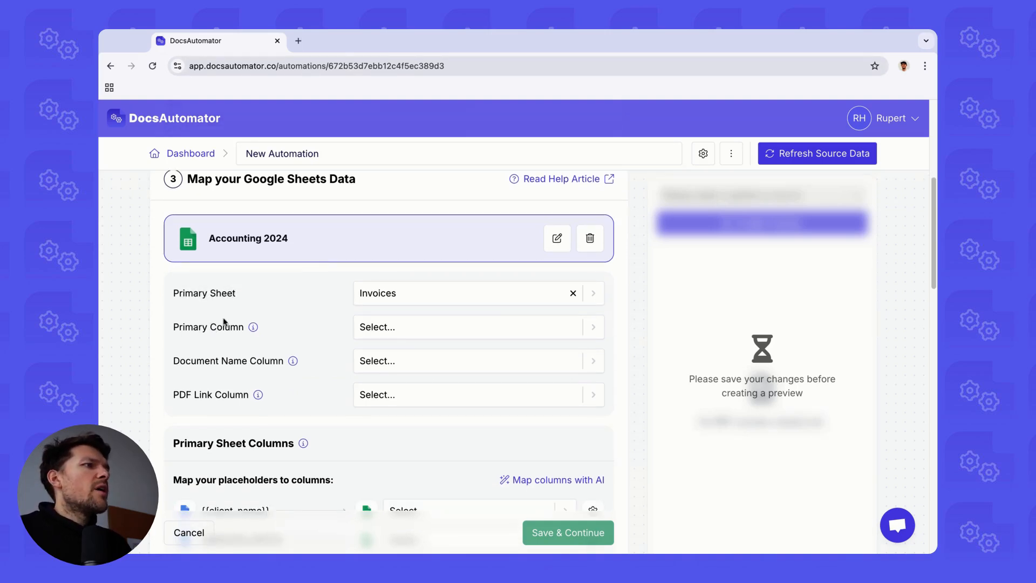
click(475, 326)
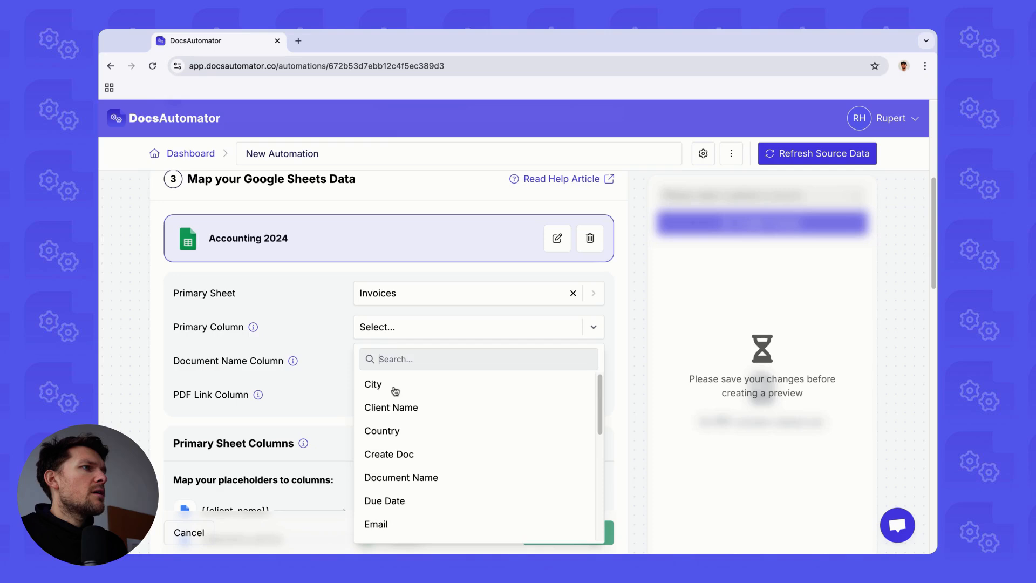
text(invoi)
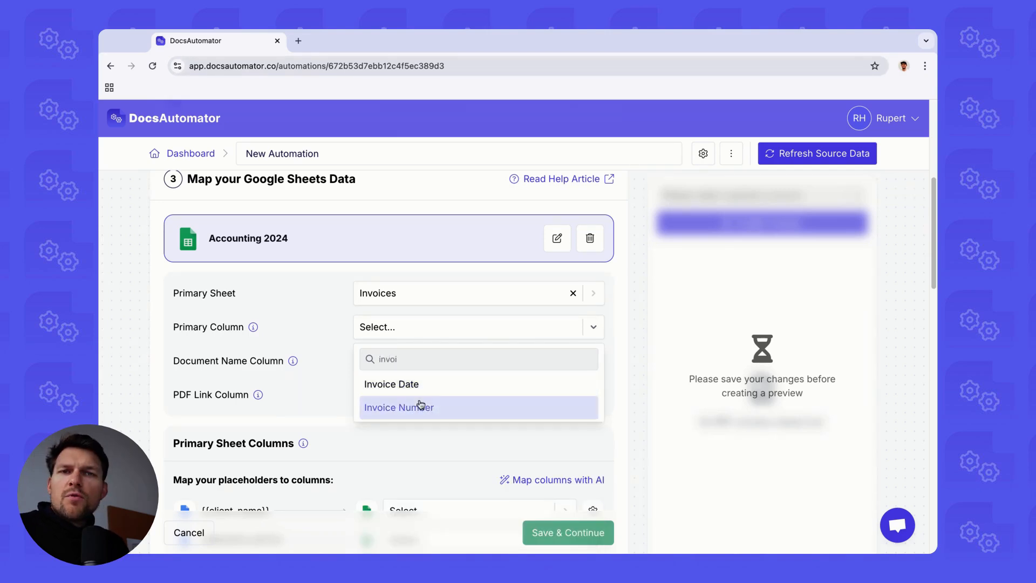
click(399, 407)
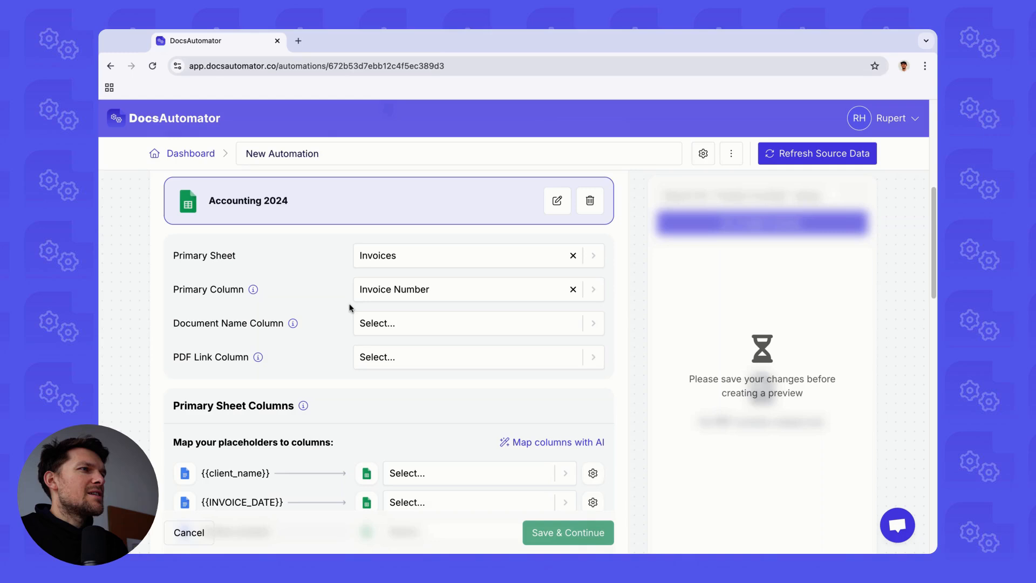
click(476, 323)
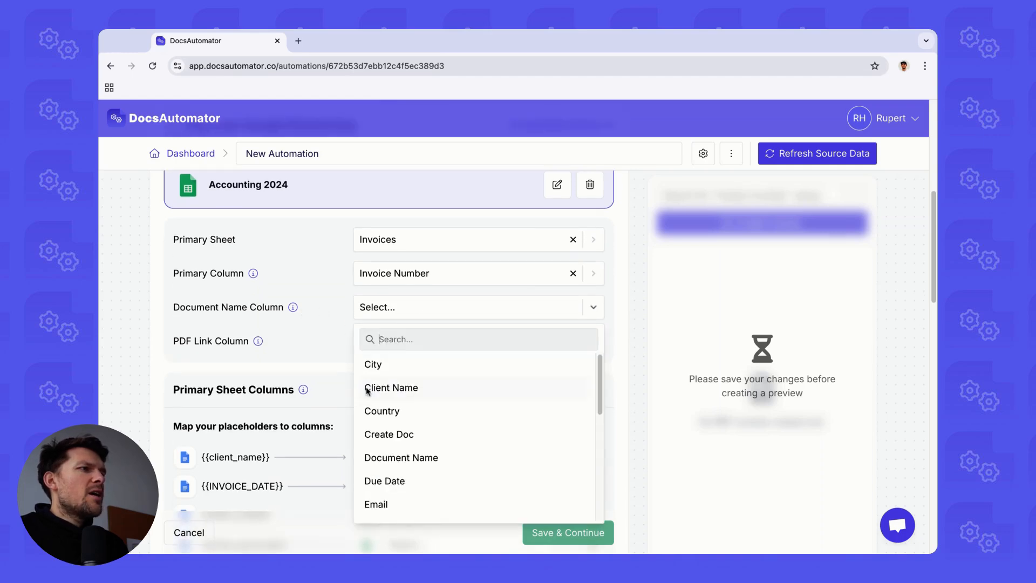
click(401, 457)
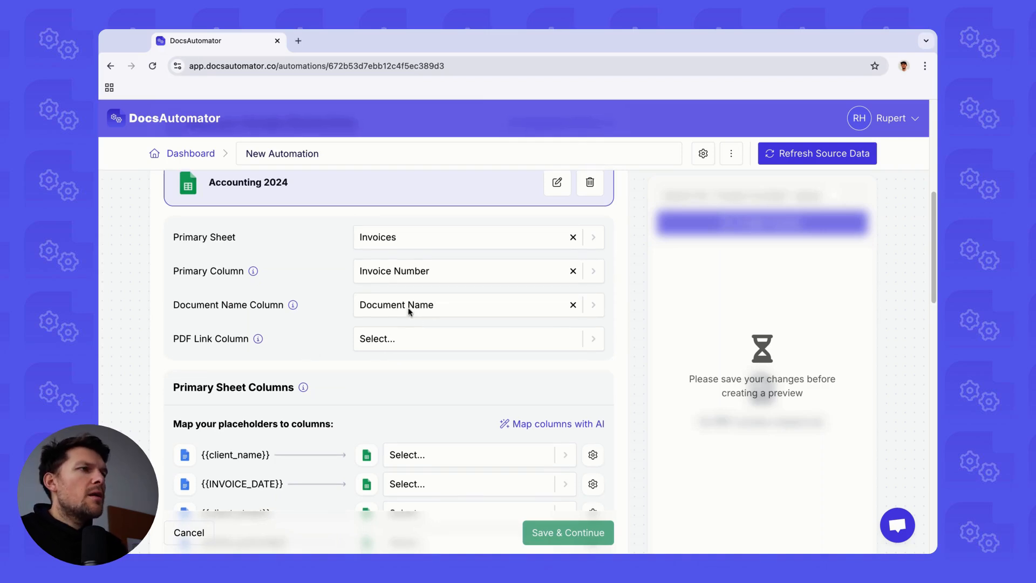
Choose the PDF column as the PDF Link Column for storing generated links
scroll(down, 3)
text(pdf)
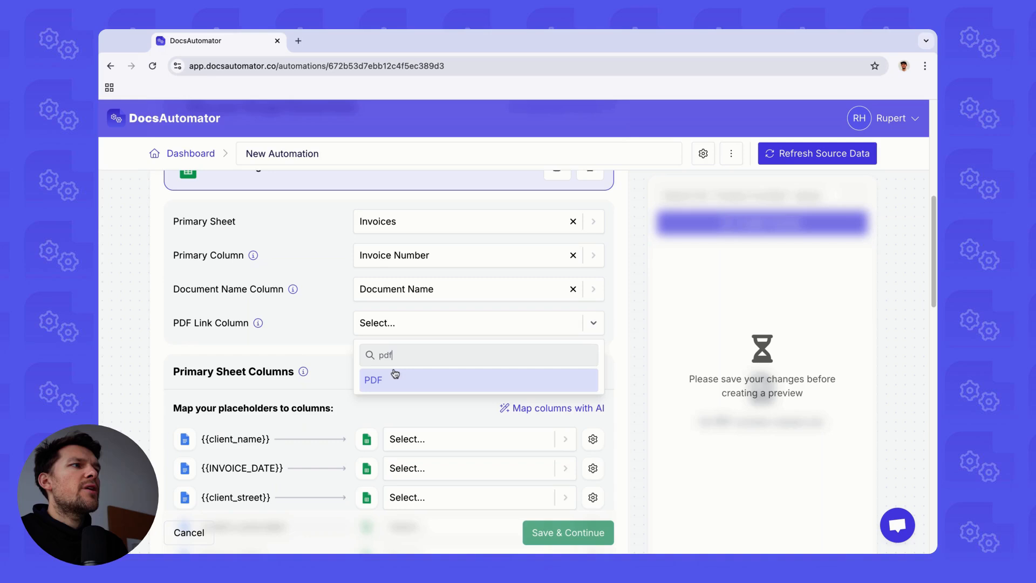
click(374, 380)
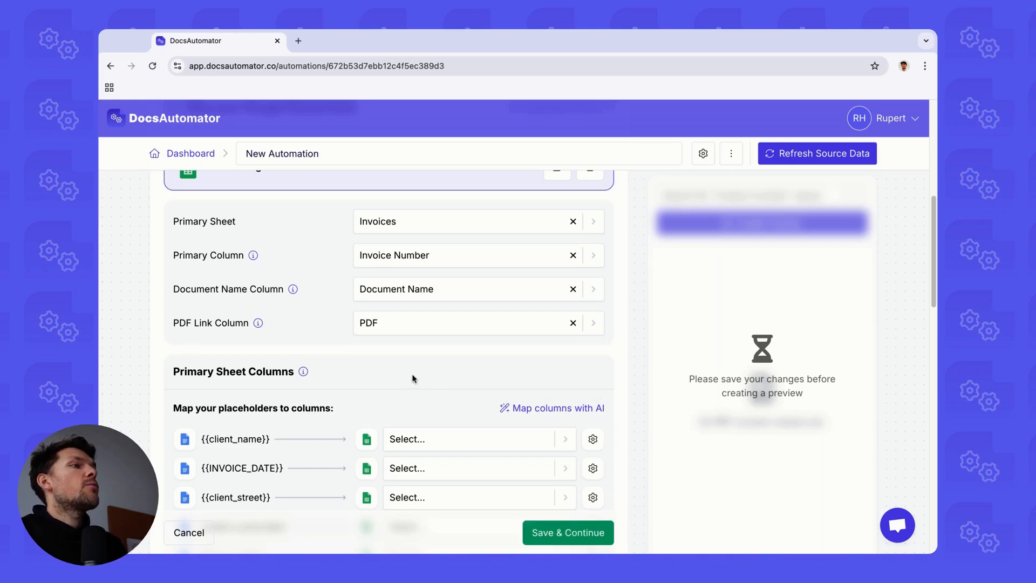
scroll(down, 3)
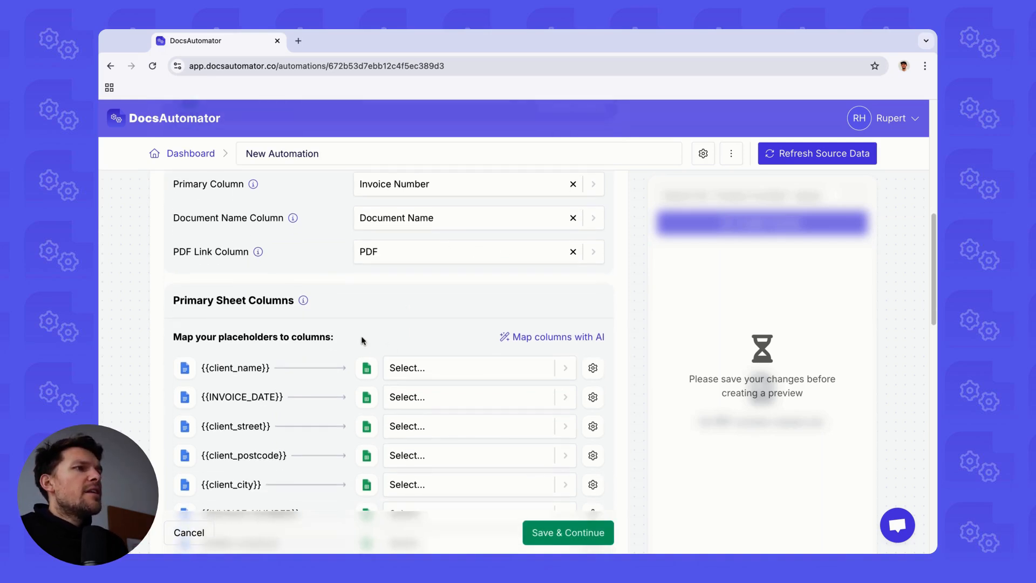
scroll(down, 3)
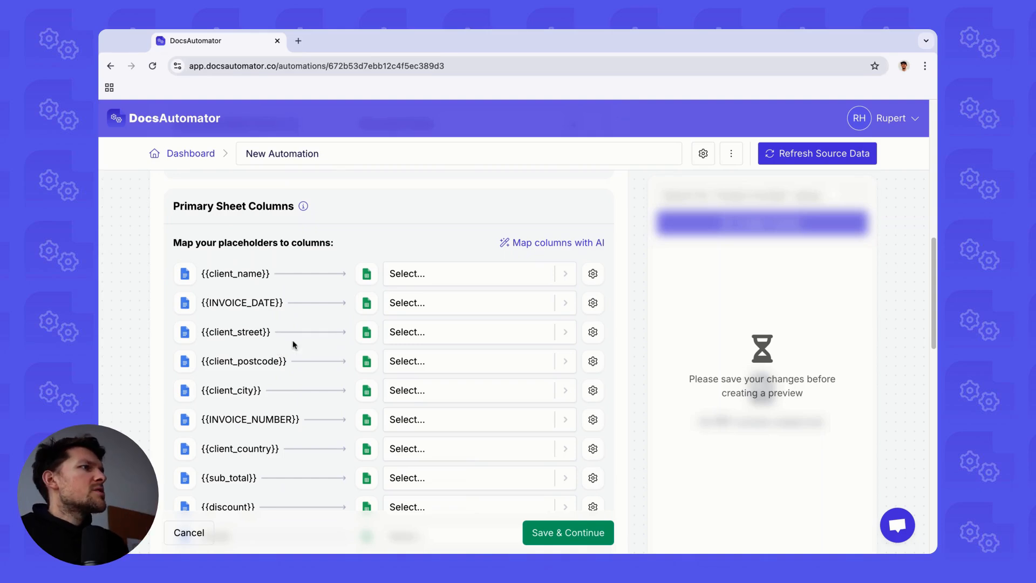
Auto-map invoice placeholders to sheet columns with 'Map columns with AI'
click(557, 243)
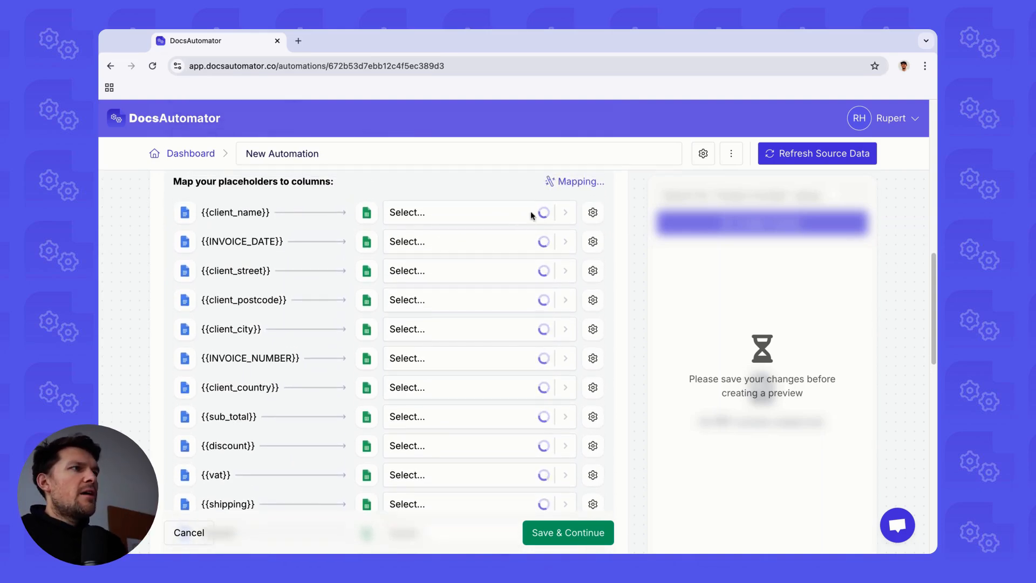
click(558, 181)
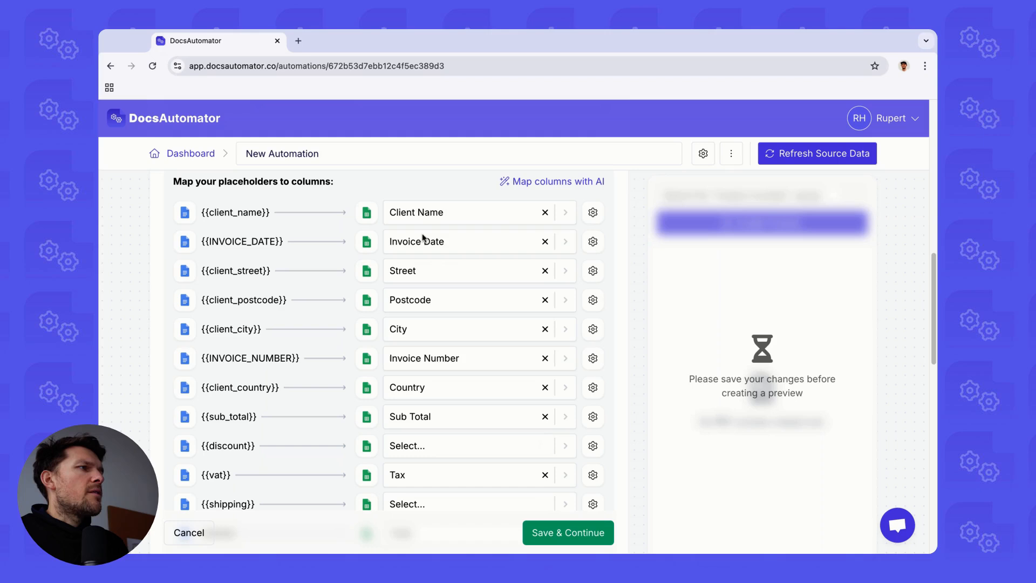
mouse_move(332, 210)
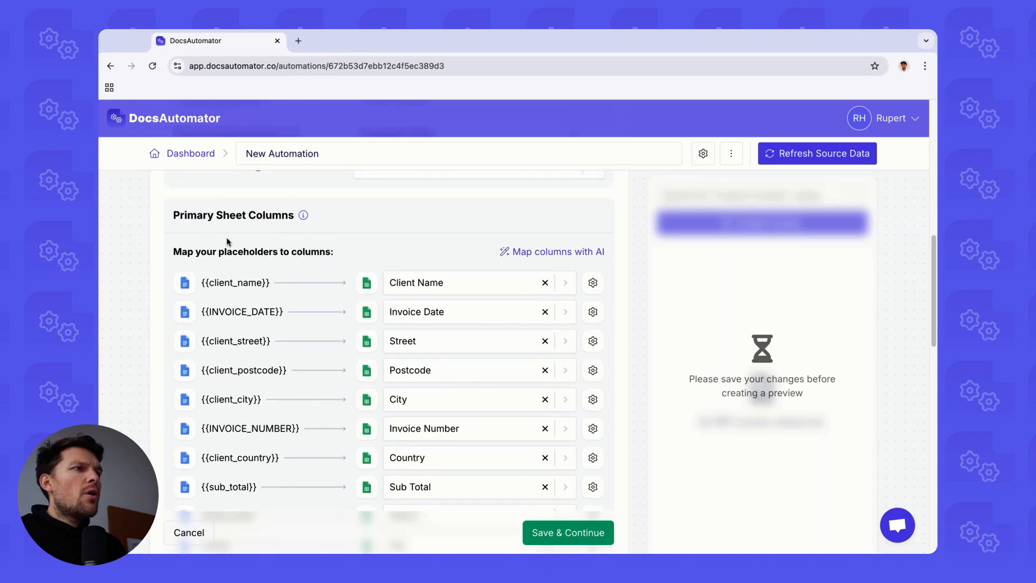
scroll(down, 3)
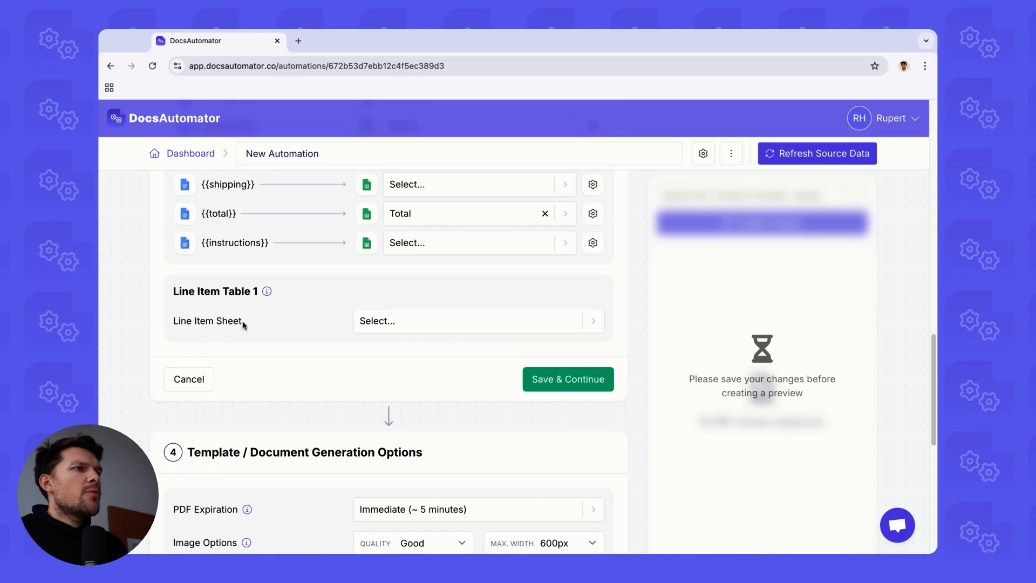
Set the line item table's primary column to Invoice on the Line Items sheet
scroll(down, 3)
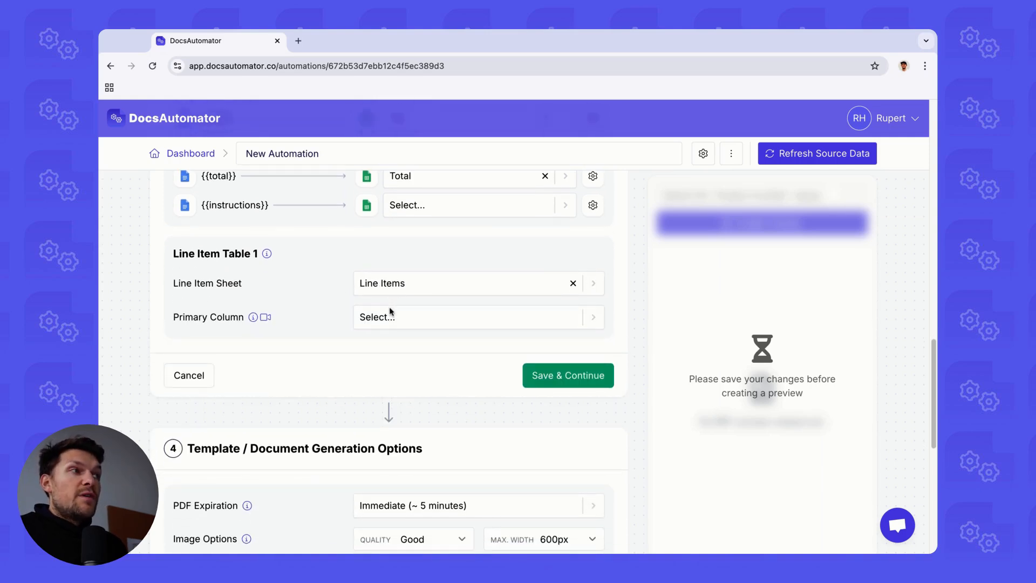
scroll(down, 3)
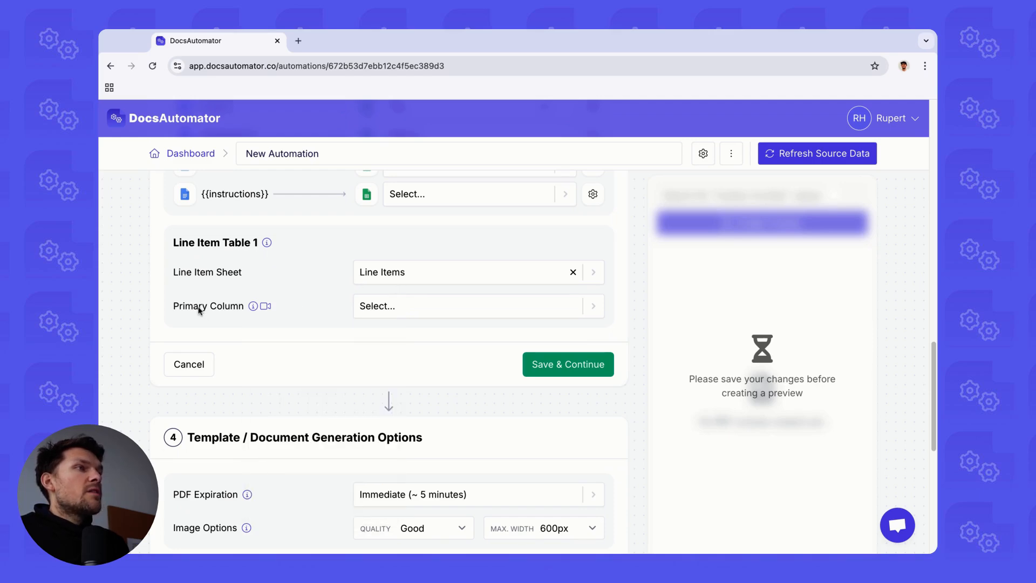
click(476, 305)
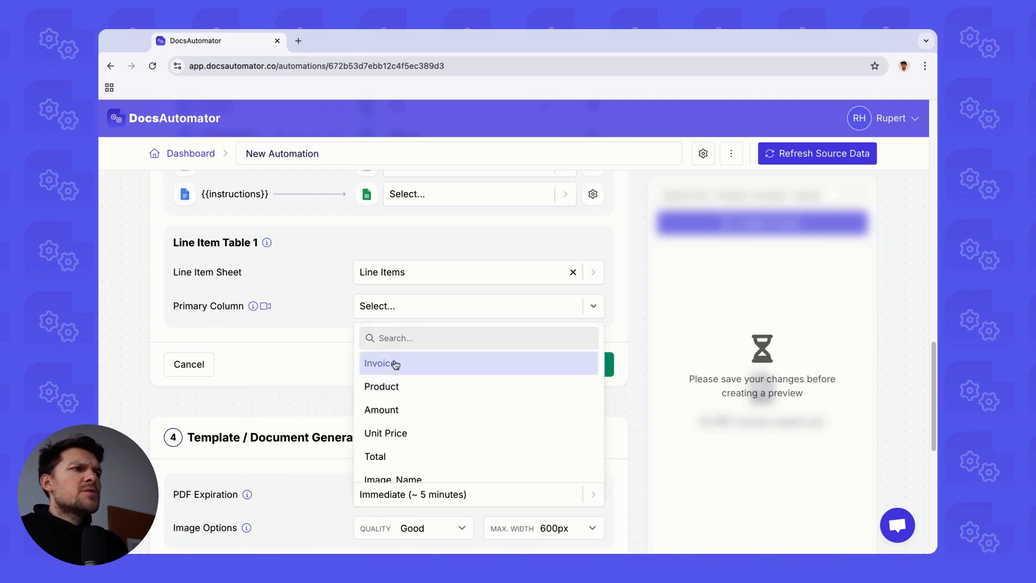
click(380, 364)
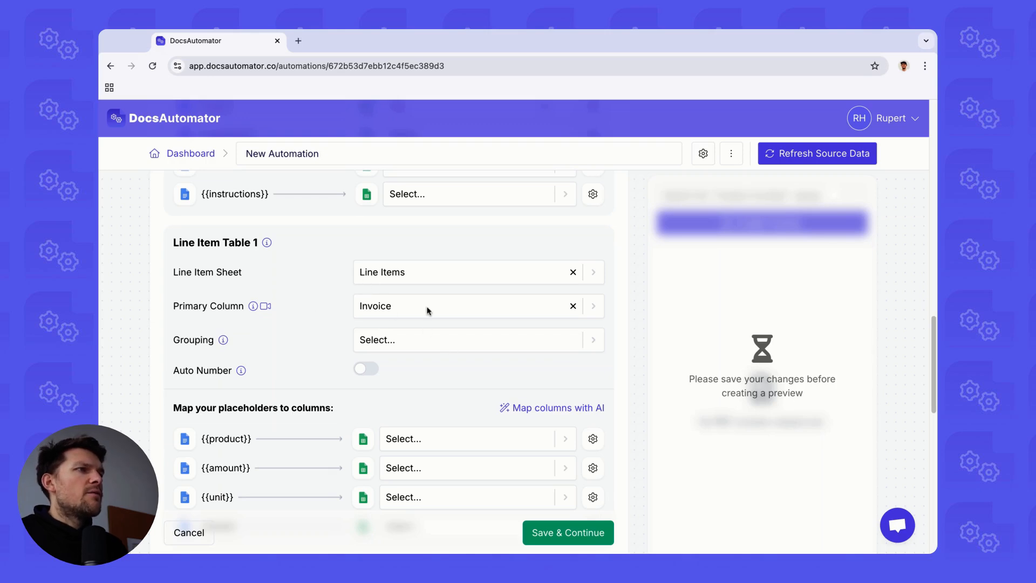
AI-map the line item placeholders (product, amount, unit, total) and save the mapping
scroll(down, 3)
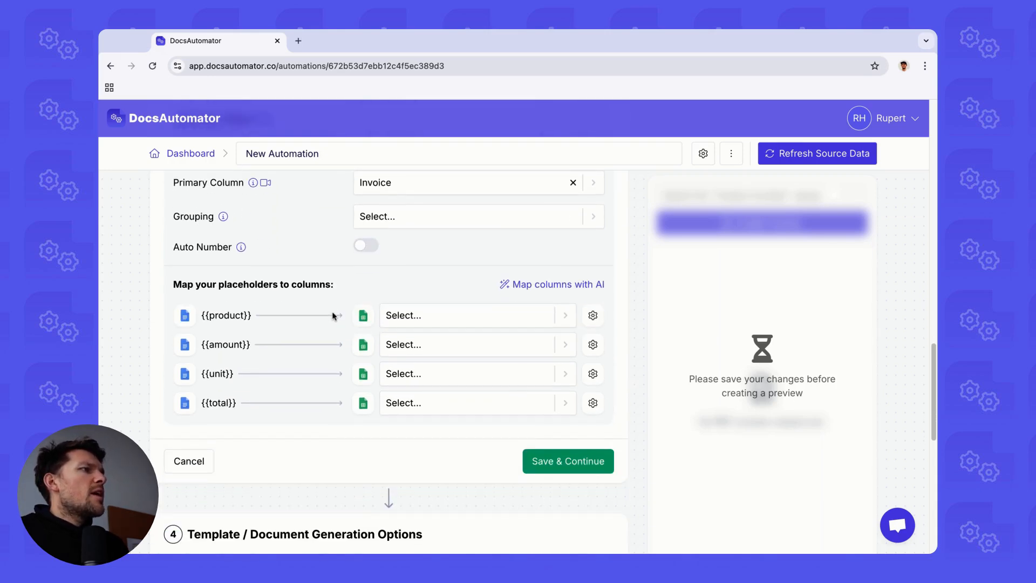
click(552, 284)
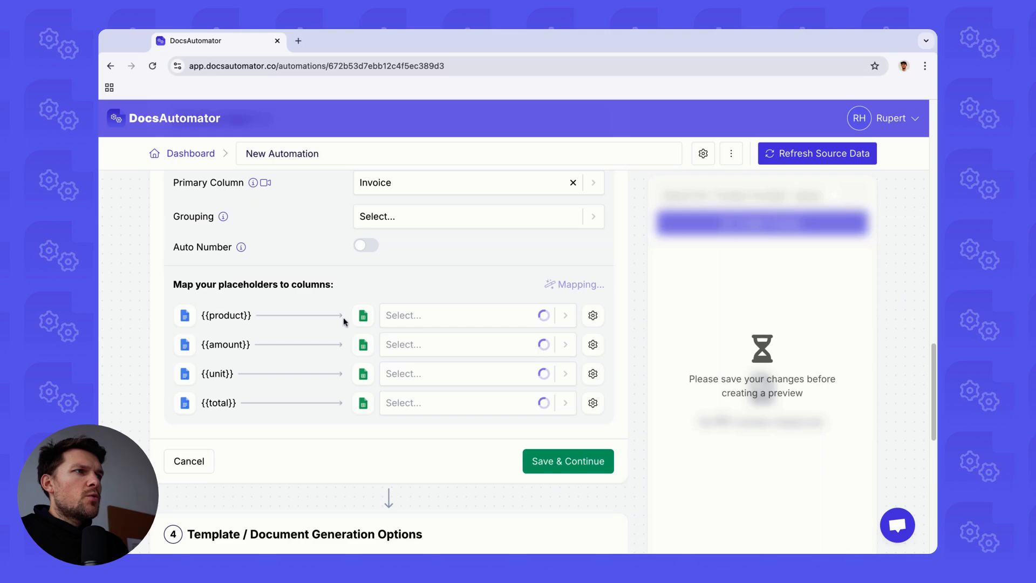
click(578, 284)
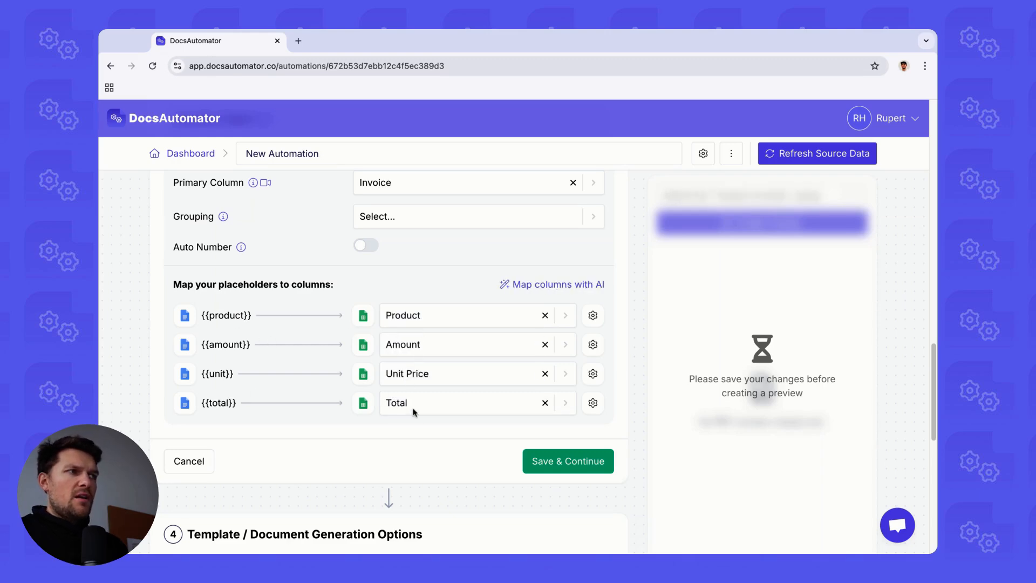
click(567, 460)
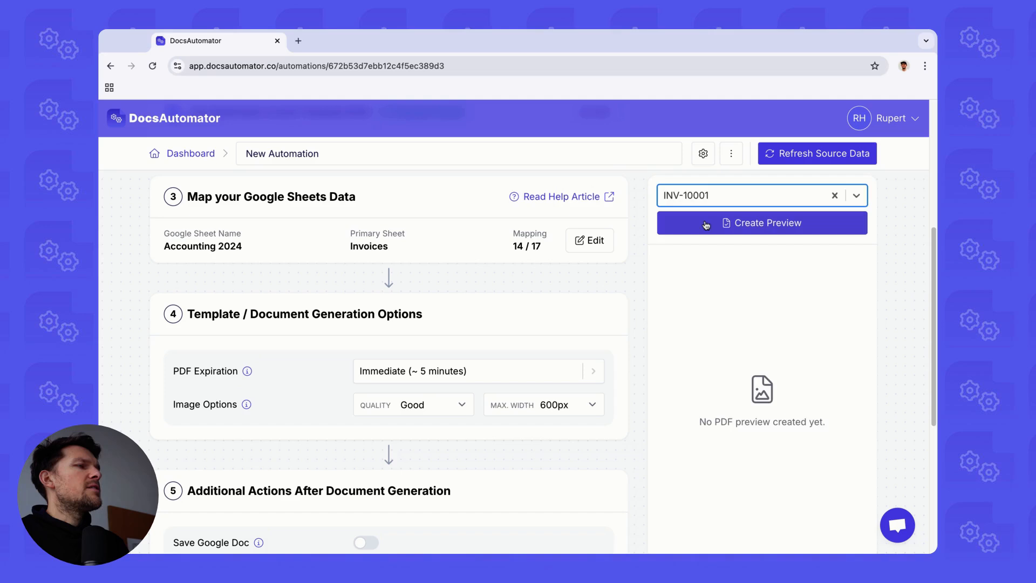
Generate a preview PDF for invoice INV-10001 and view it in a new tab
click(760, 222)
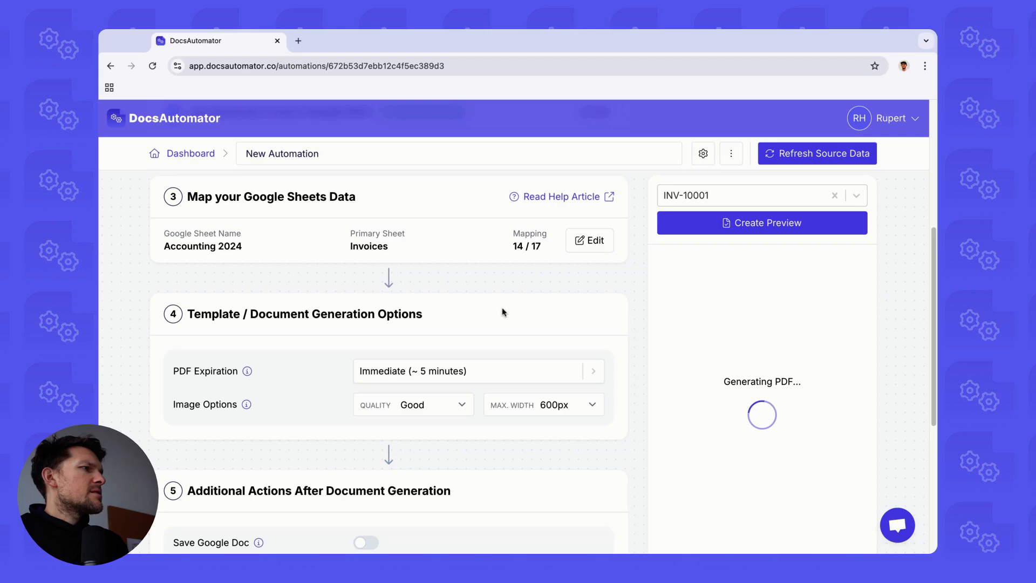
mouse_move(654, 310)
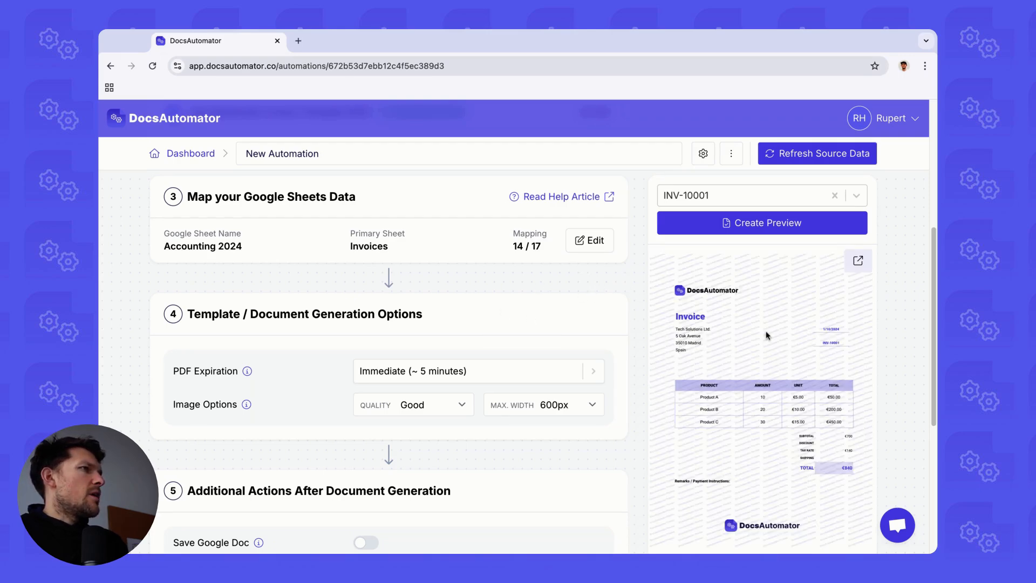
click(858, 260)
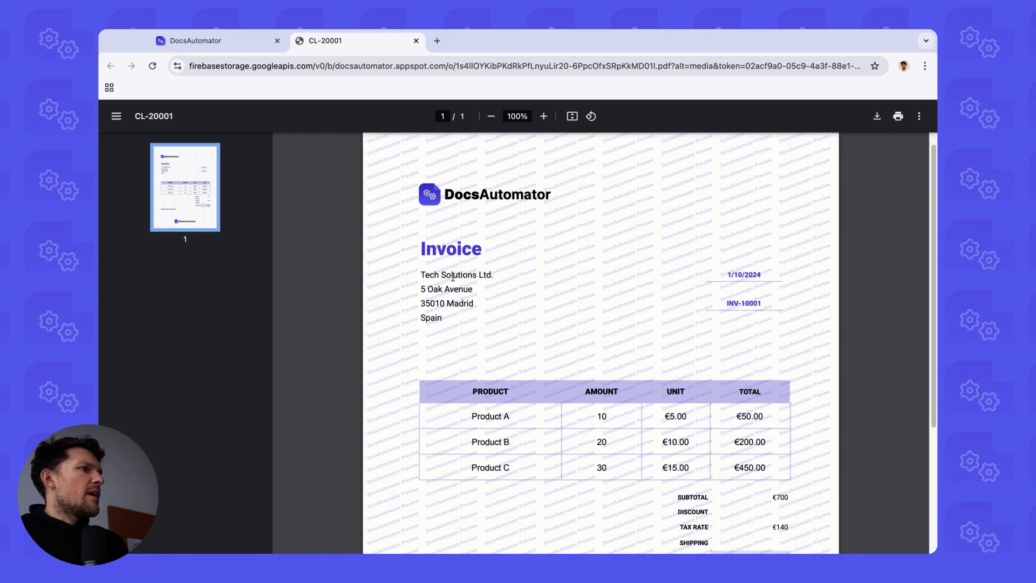
Review the Tech Solutions Ltd. preview invoice and return to the DocsAutomator tab
scroll(down, 3)
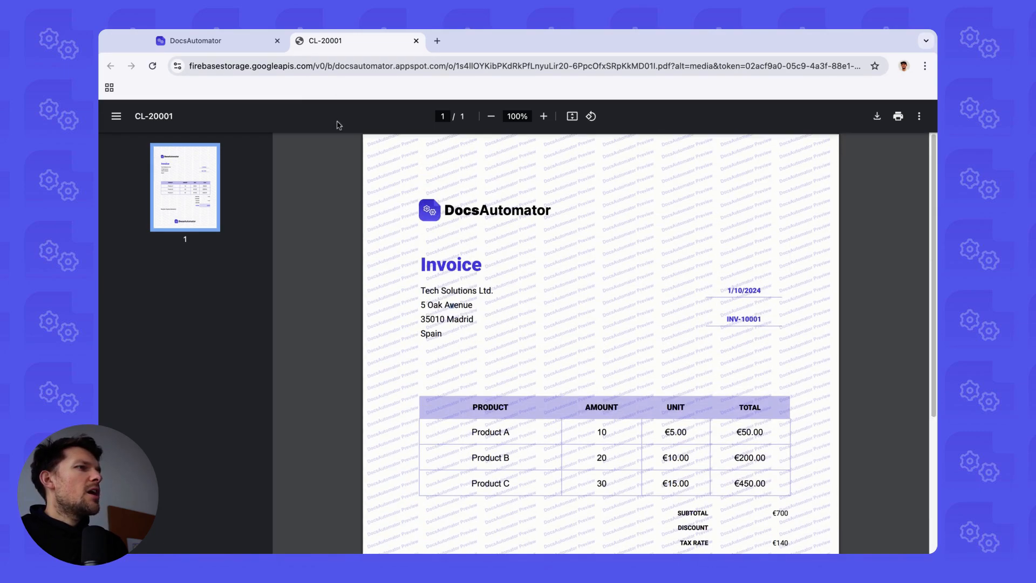
click(193, 40)
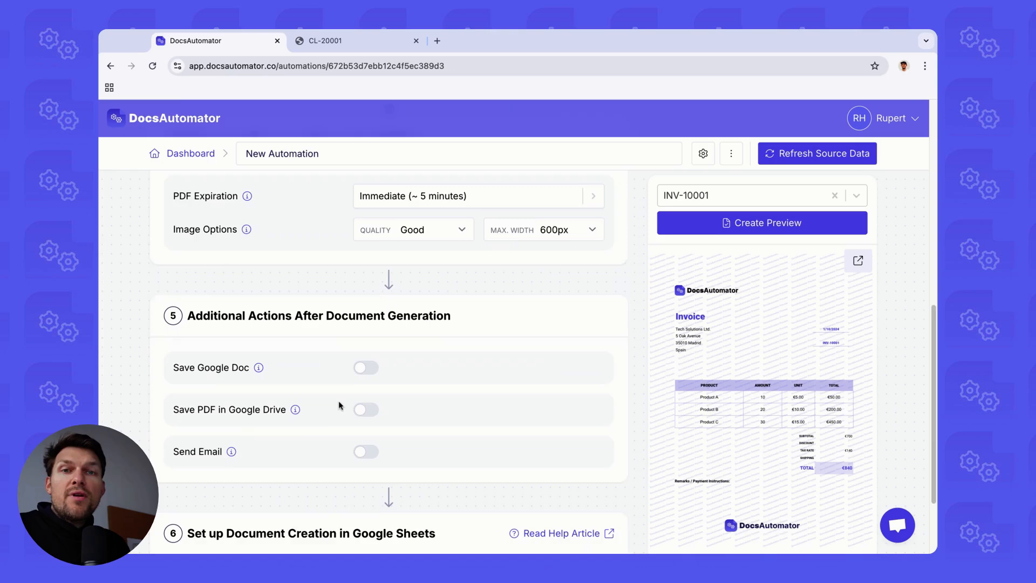
Reopen 'Map your Google Sheets Data' and bring up the Accounting 2024 Invoices sheet
scroll(down, 3)
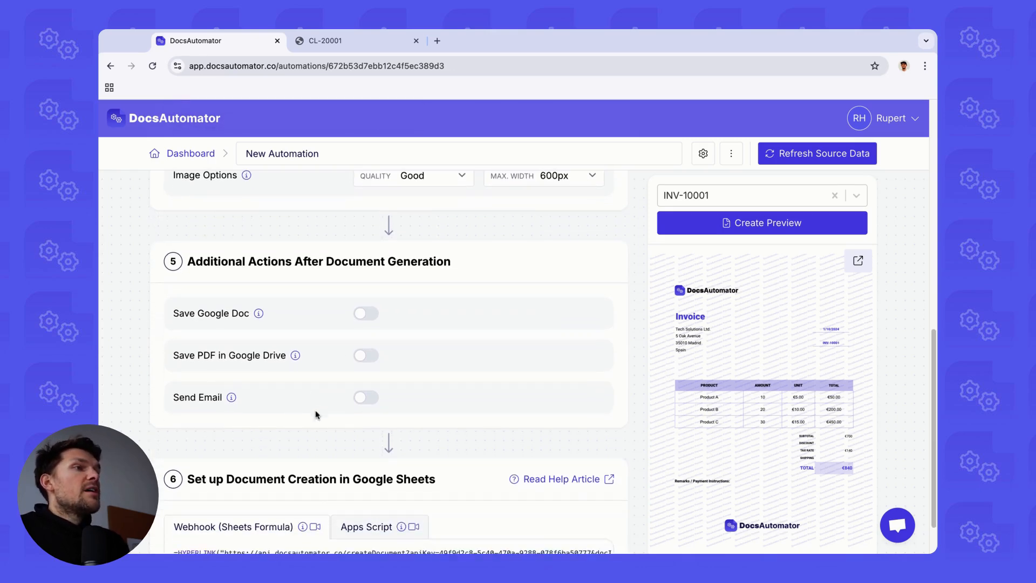
scroll(down, 3)
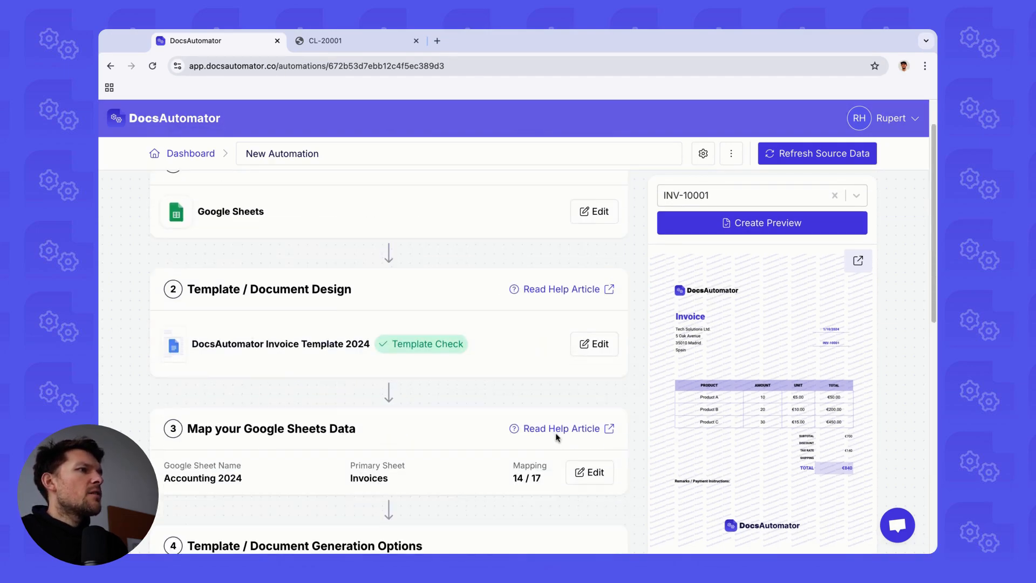
click(589, 471)
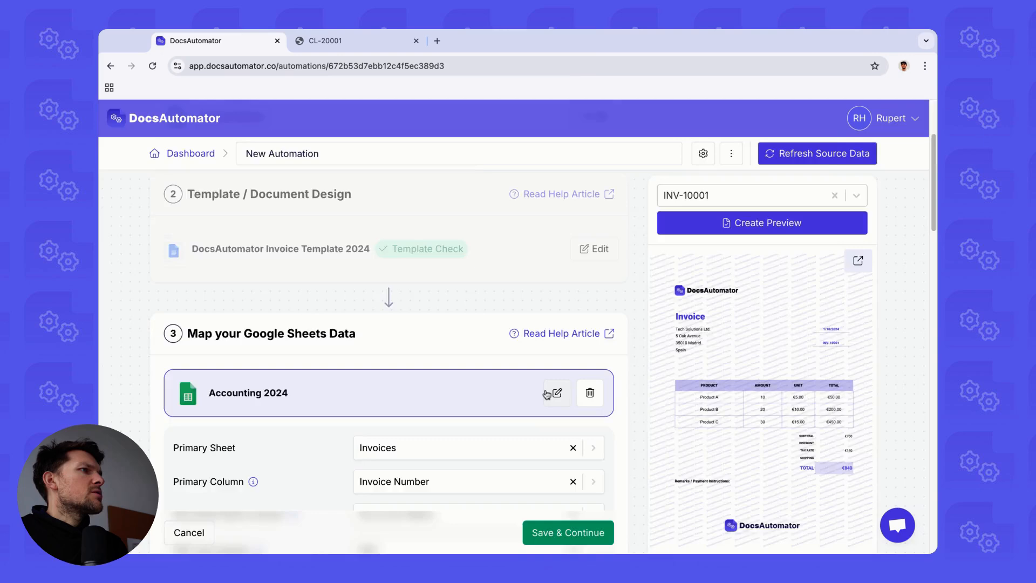
click(556, 392)
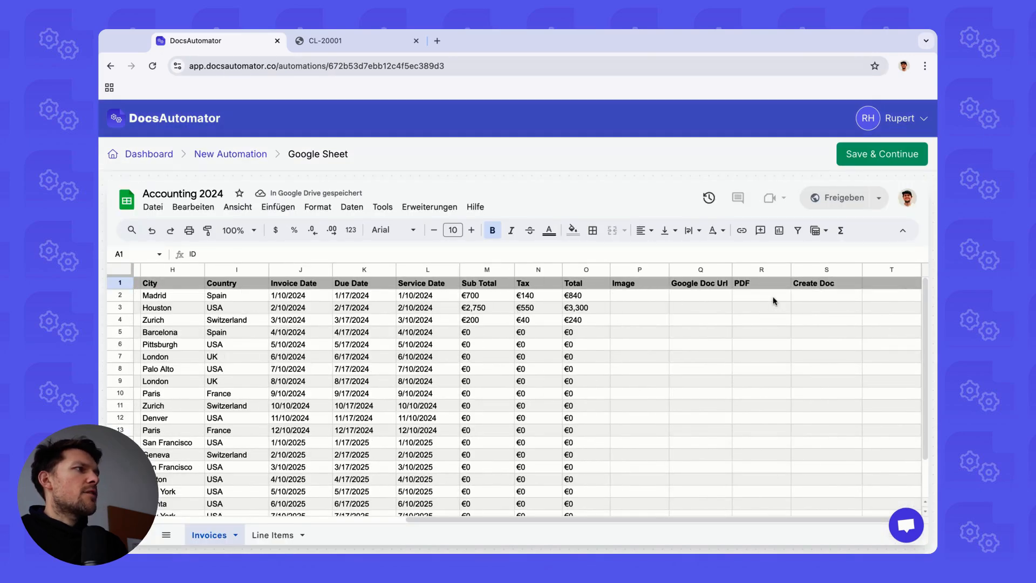
Use the Create Doc link in row 2 to start generating that invoice's document
click(825, 295)
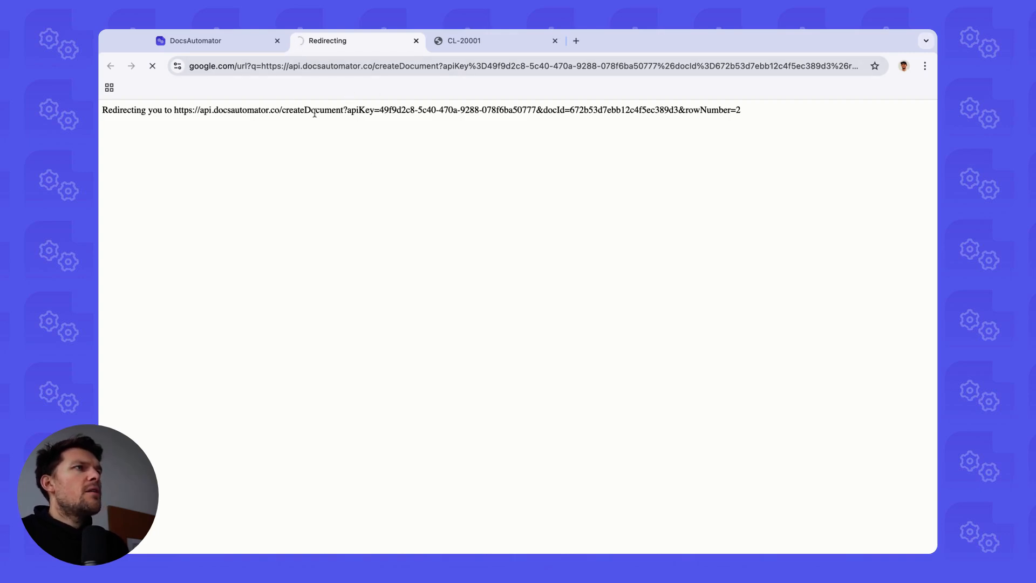
View the generated invoice PDF in its tab, then return to the DocsAutomator data mapping
click(212, 40)
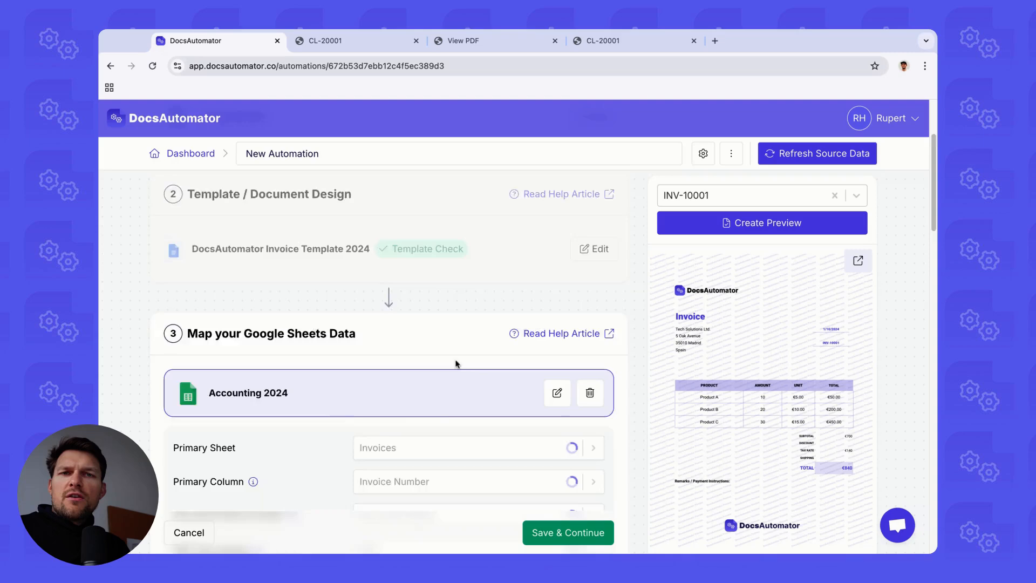
click(566, 532)
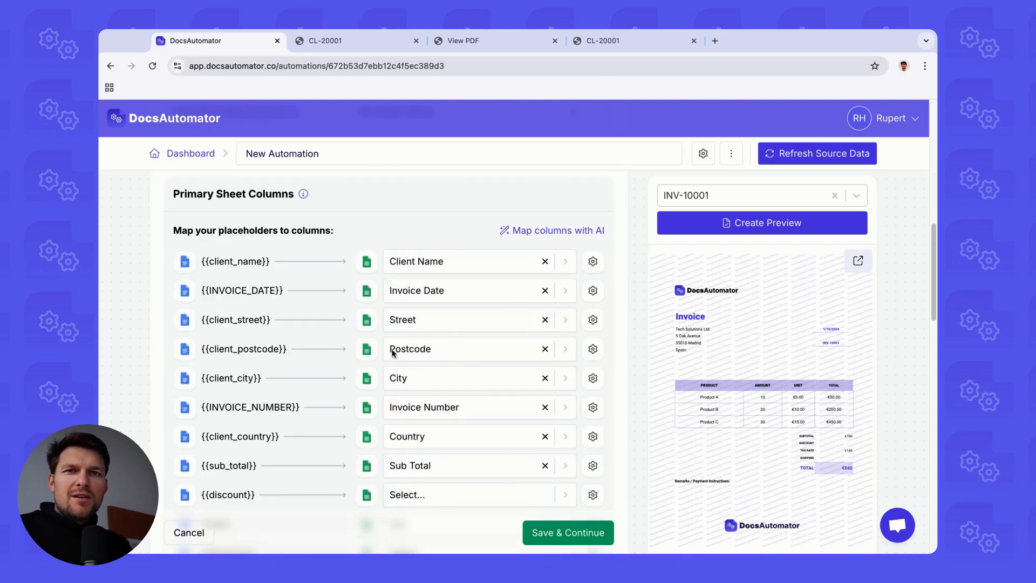